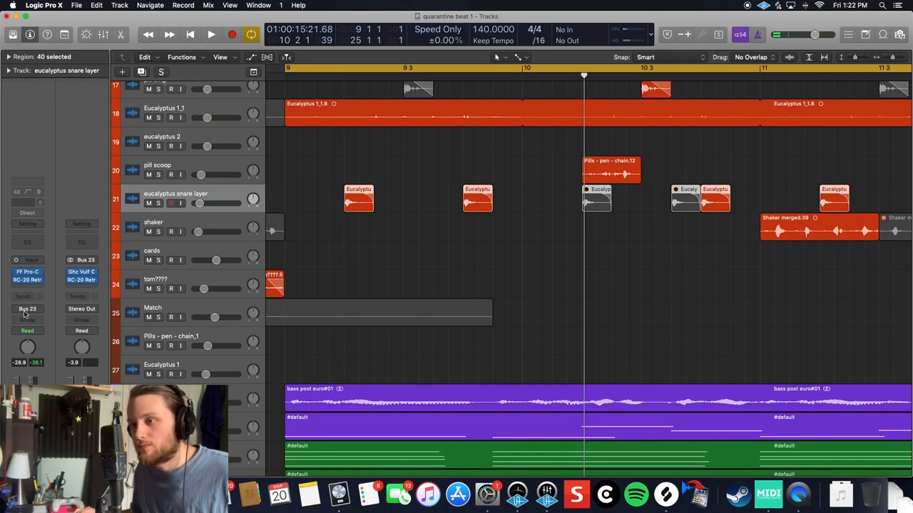
Open the RC-20 Retro Color plugin window from the Bus 23 foley bus insert
{"action": "left_click", "coordinate": [27, 309]}
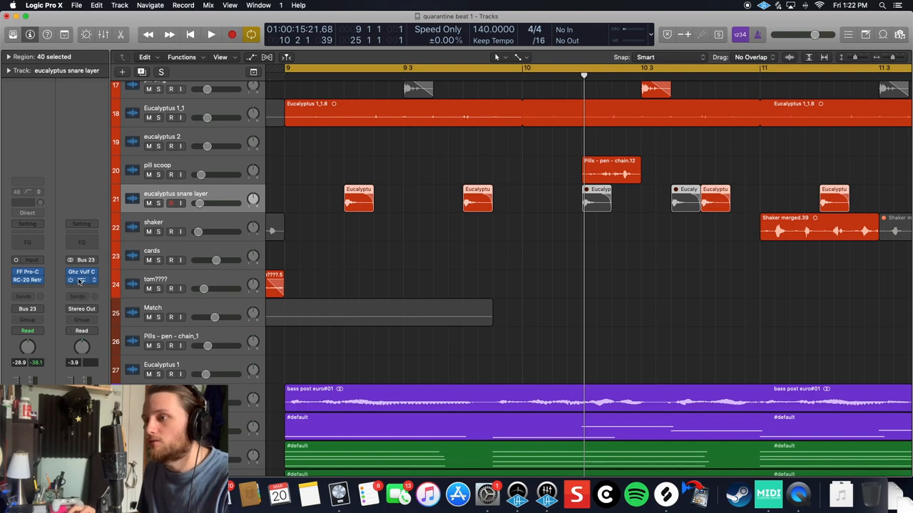
{"action": "left_click", "coordinate": [80, 274]}
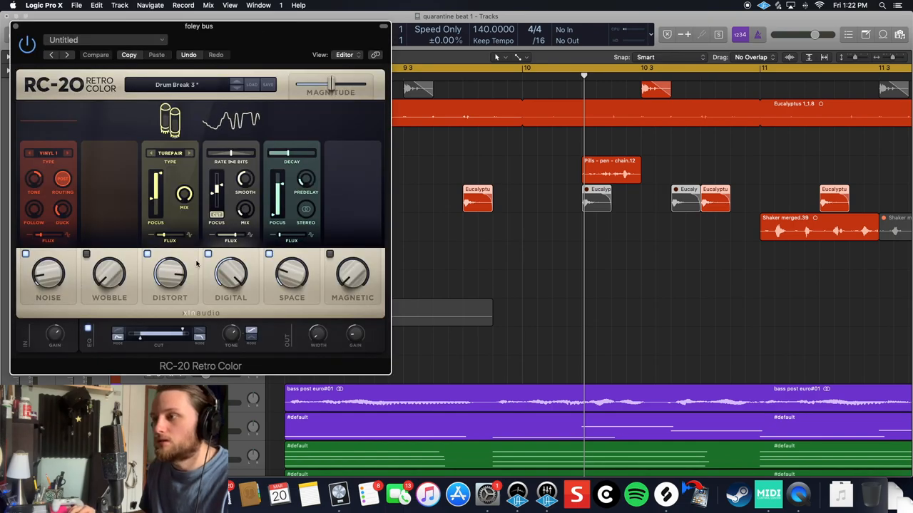